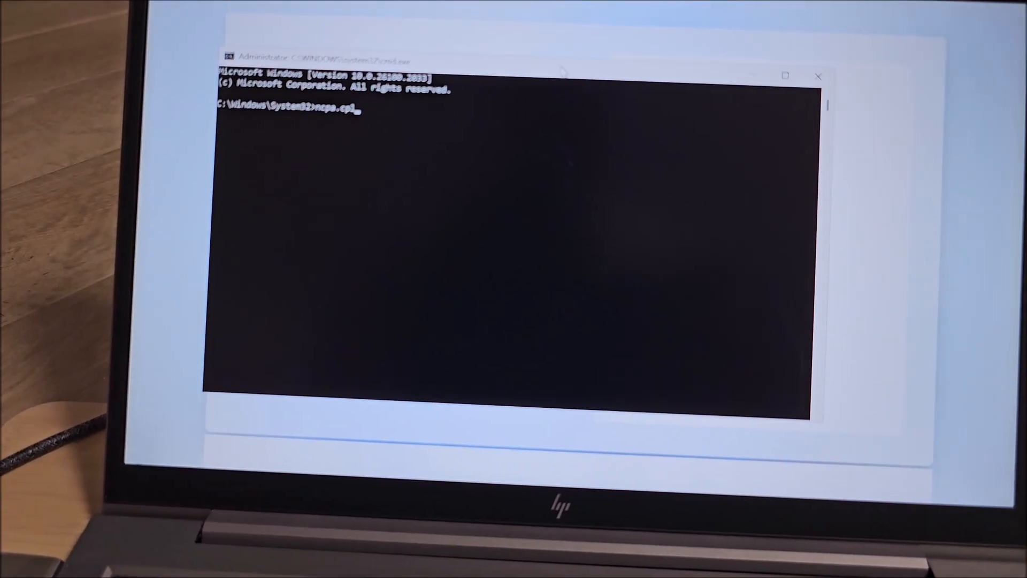
# Run ncpa.cpl and disable the Wi-Fi adapter to take the PC offline
pyautogui.press('Enter')
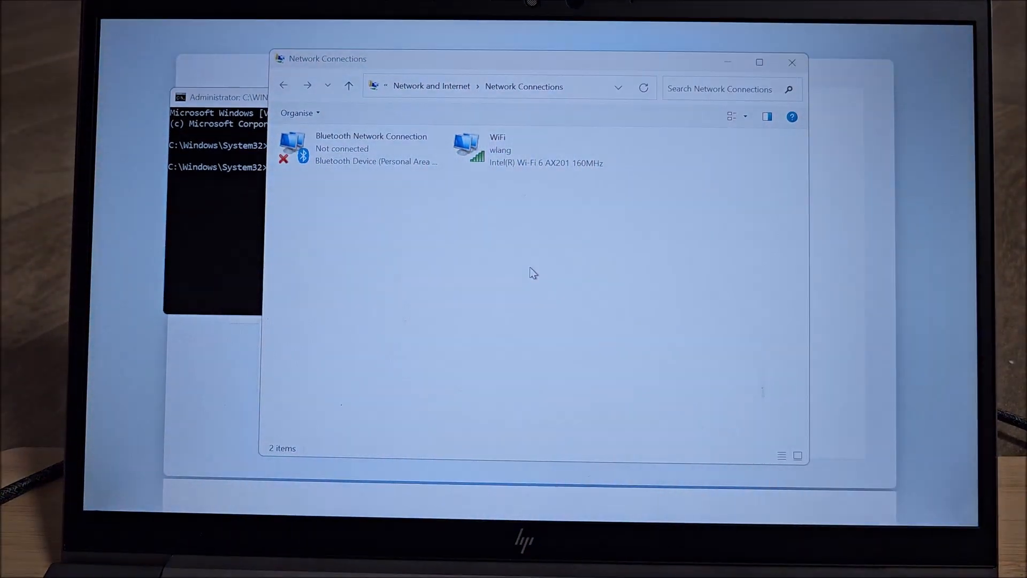
pyautogui.click(517, 137)
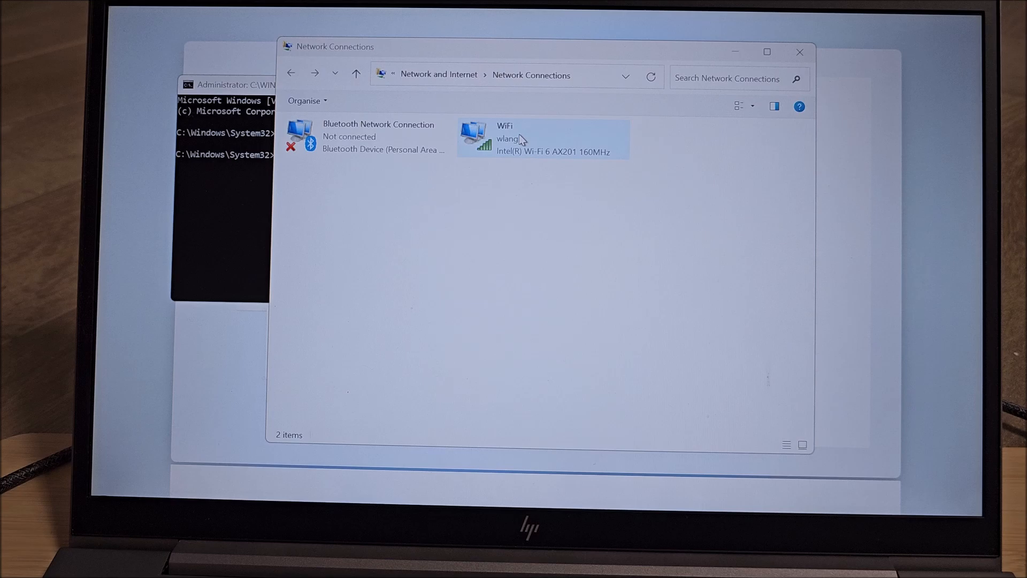
pyautogui.rightClick(542, 138)
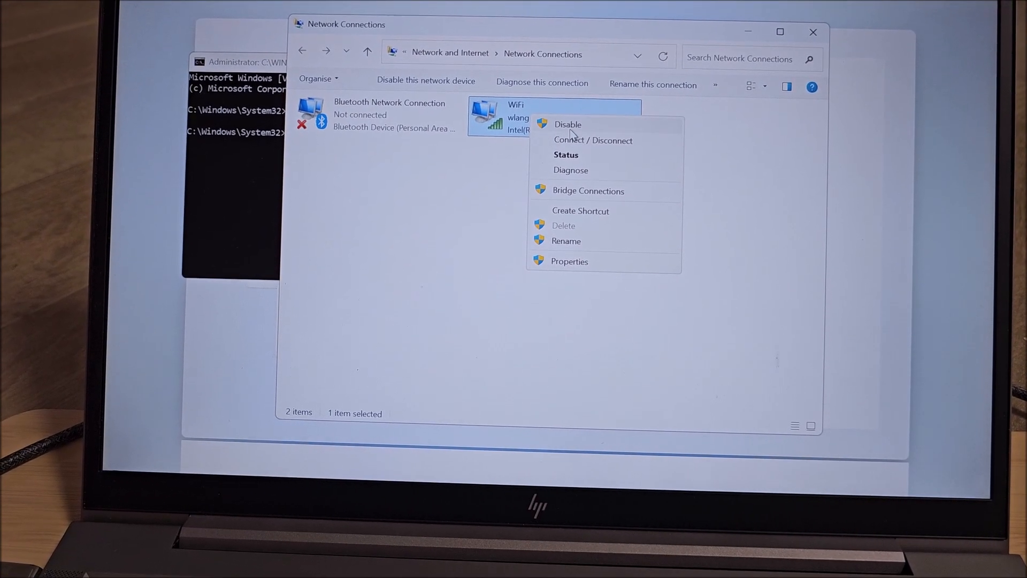
pyautogui.click(567, 125)
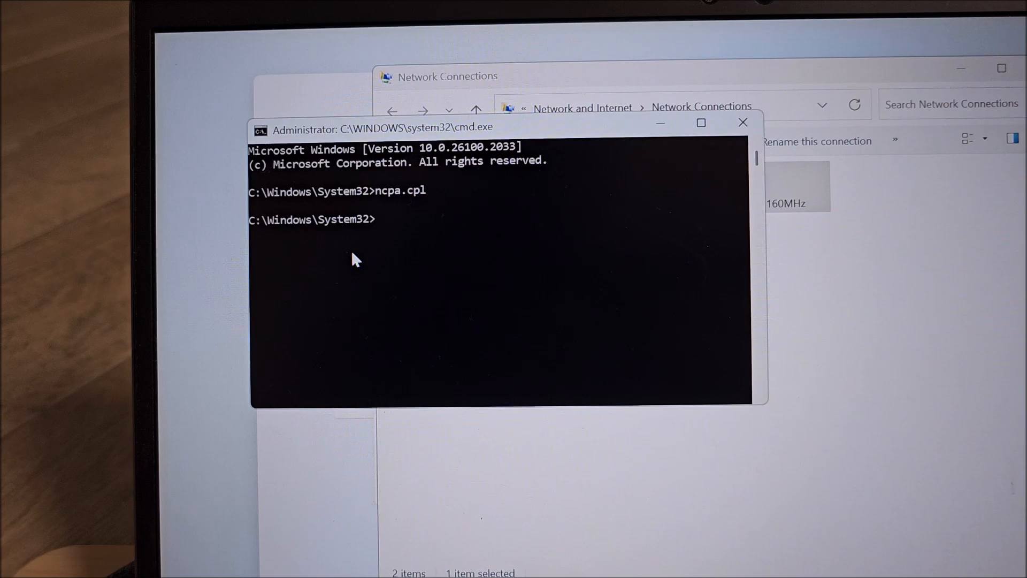
# Enter the oobe\bypassnro command to relaunch setup without requiring internet
pyautogui.write('oobe')
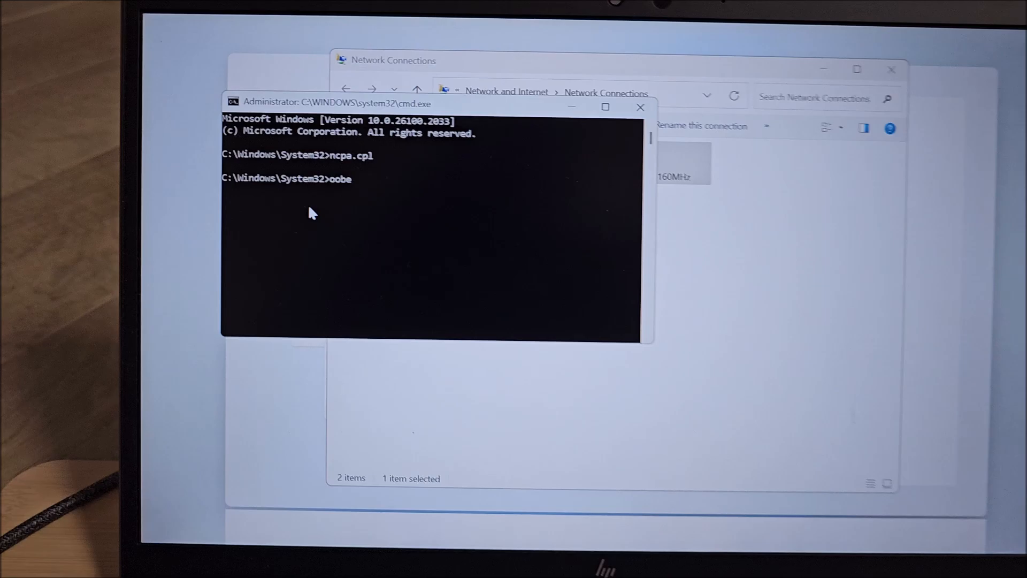
pyautogui.write('0')
pyautogui.write('\\')
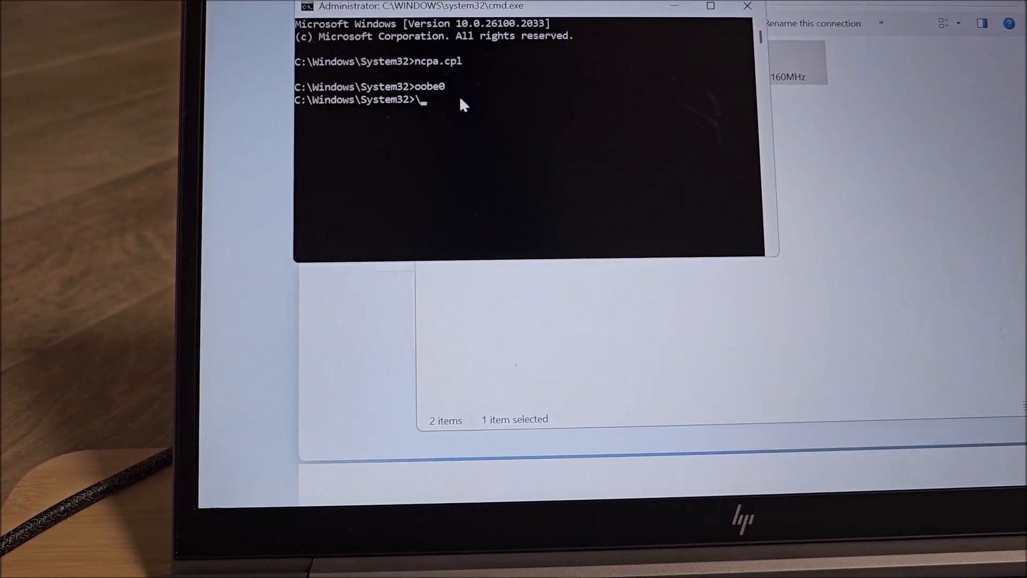
pyautogui.write('oobe')
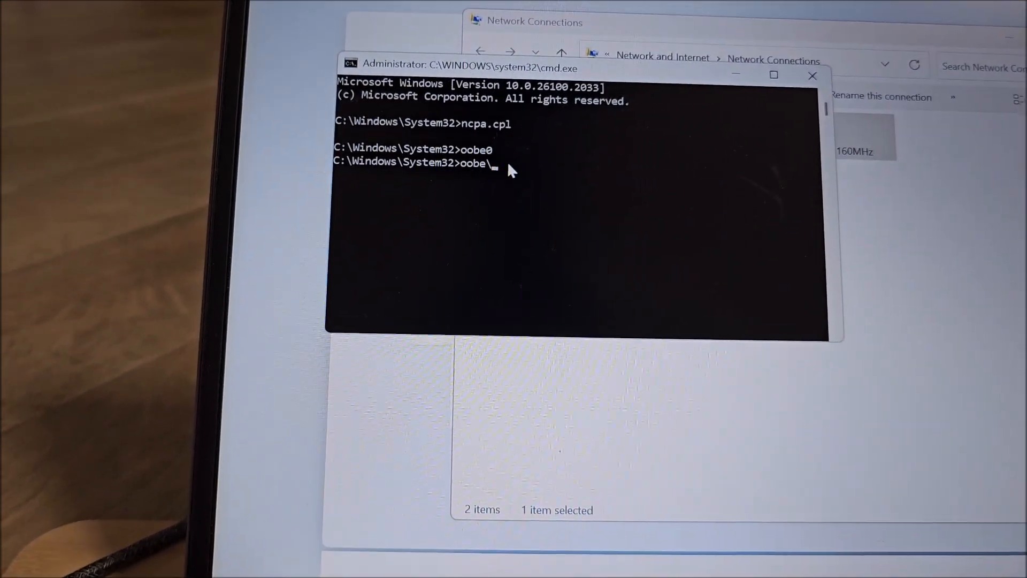
pyautogui.write('bypa')
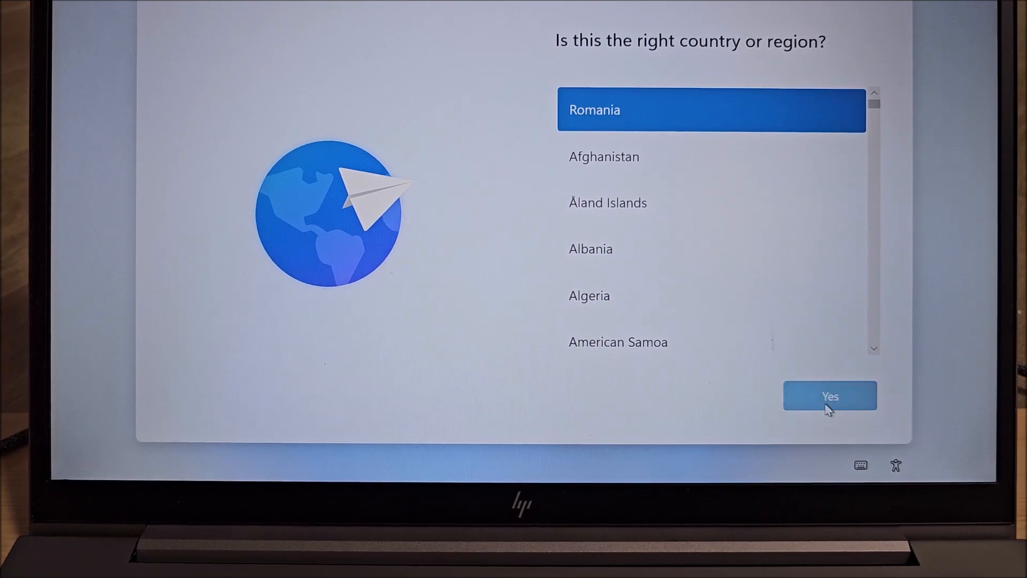
# Confirm Romania as region, pick the US keyboard layout, and skip a second layout
pyautogui.click(830, 396)
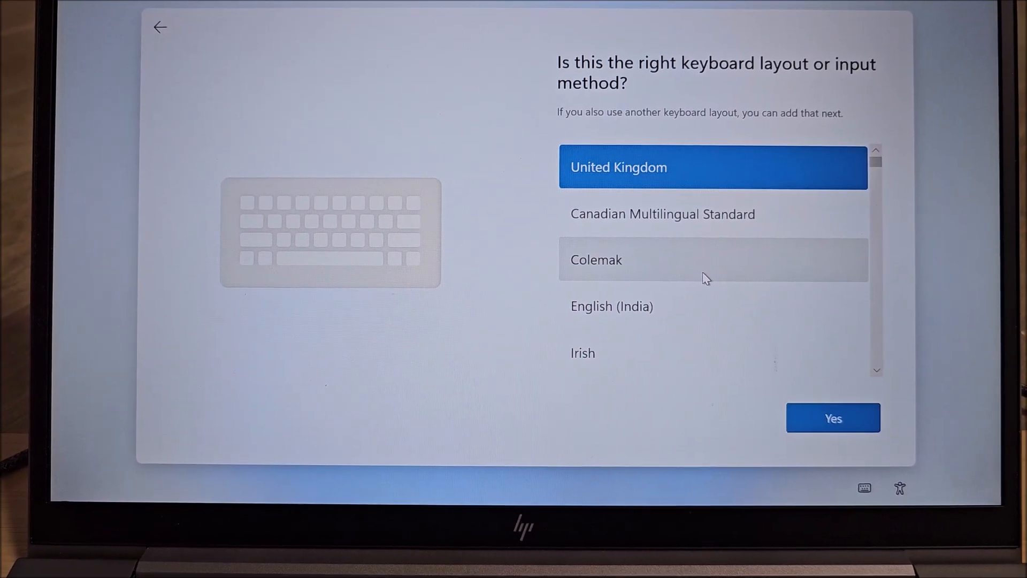
pyautogui.click(713, 259)
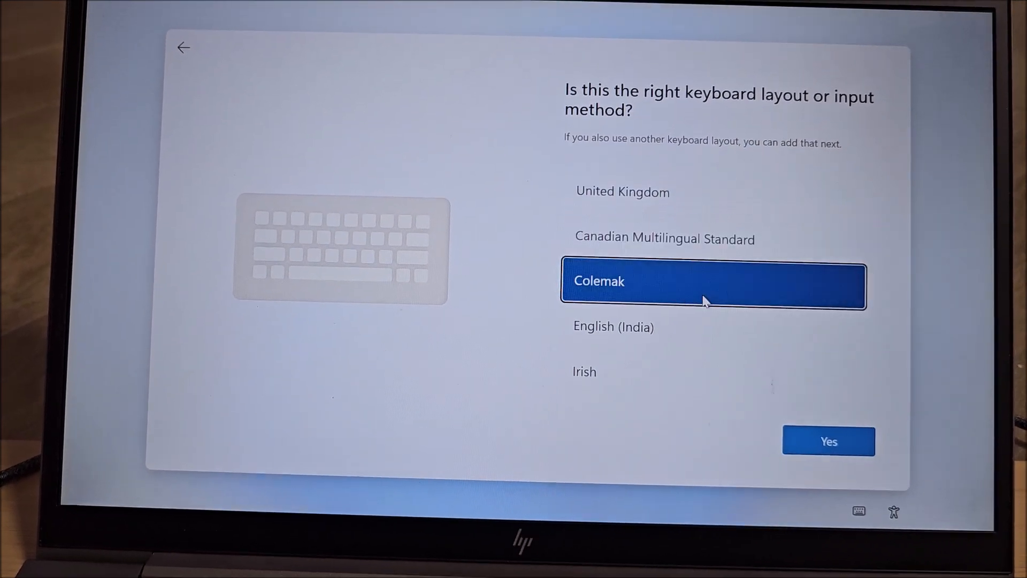
pyautogui.scroll(-3)
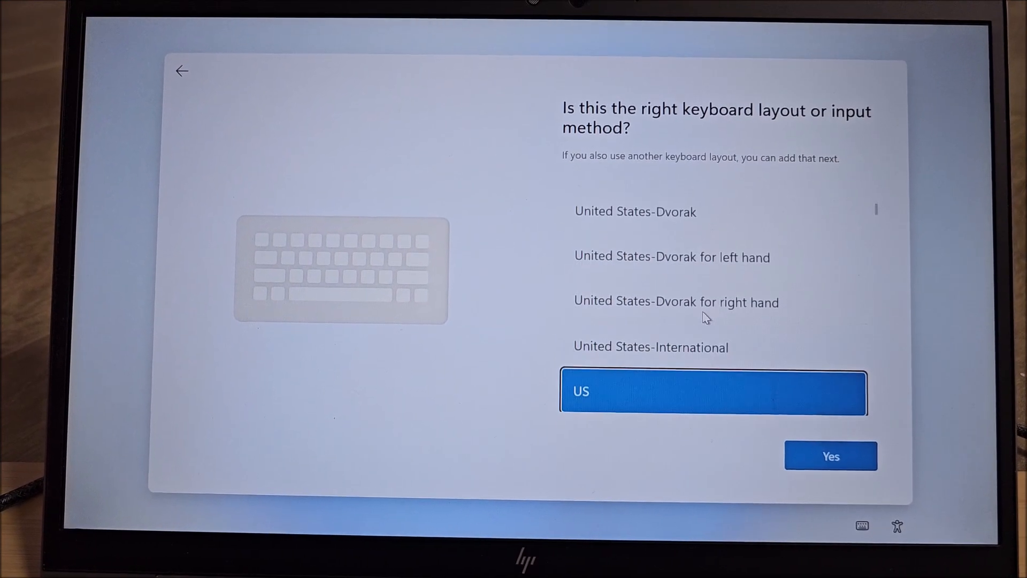
pyautogui.scroll(-3)
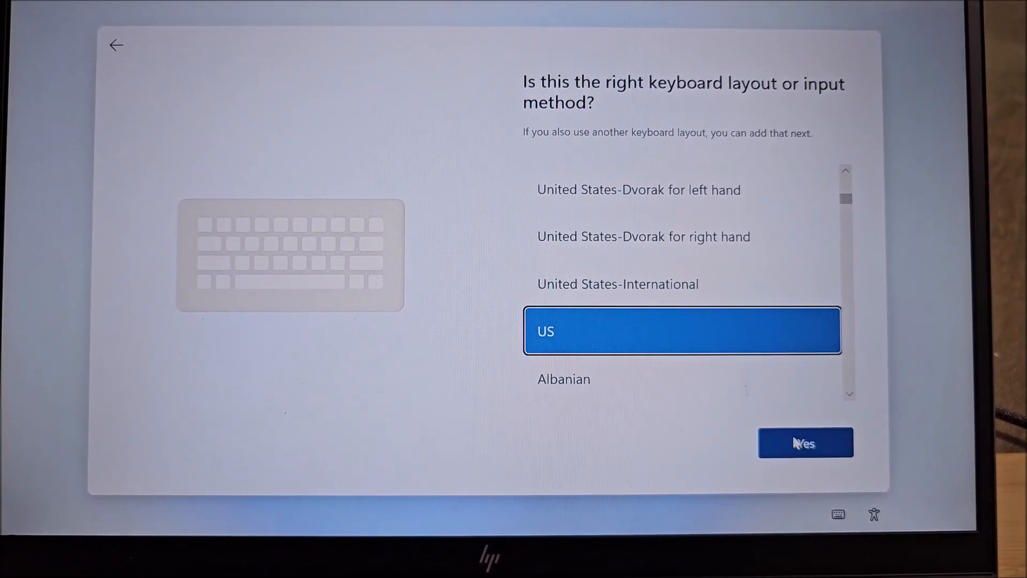
pyautogui.click(805, 443)
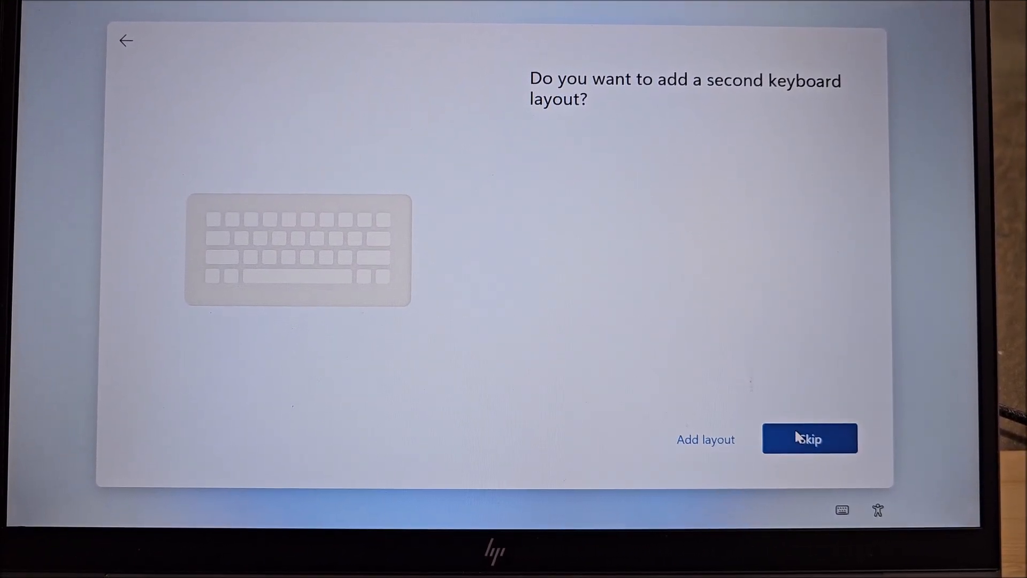
pyautogui.click(809, 438)
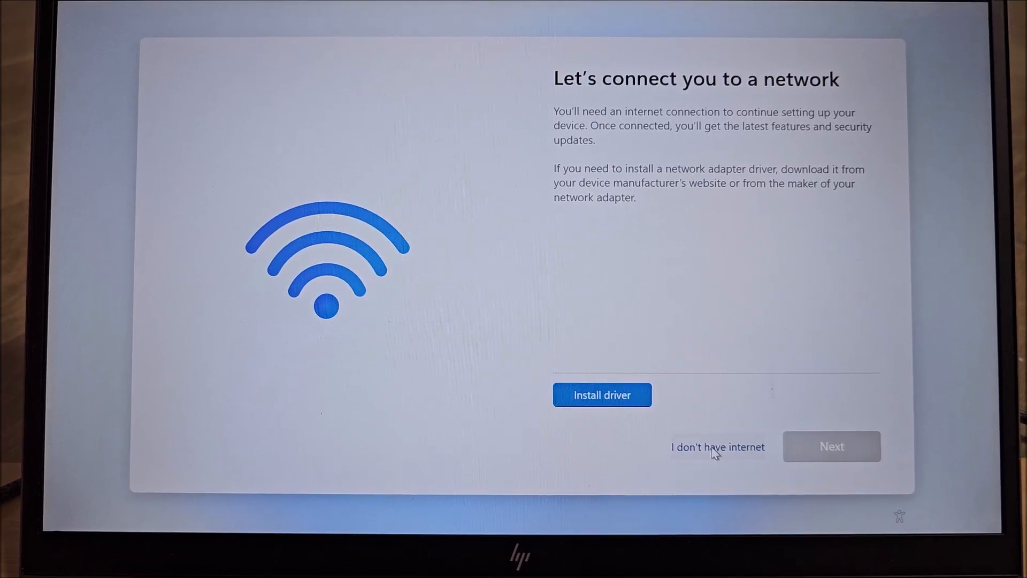
# Choose I don't have internet and create local account 'Firefly' with a blank password
pyautogui.click(718, 446)
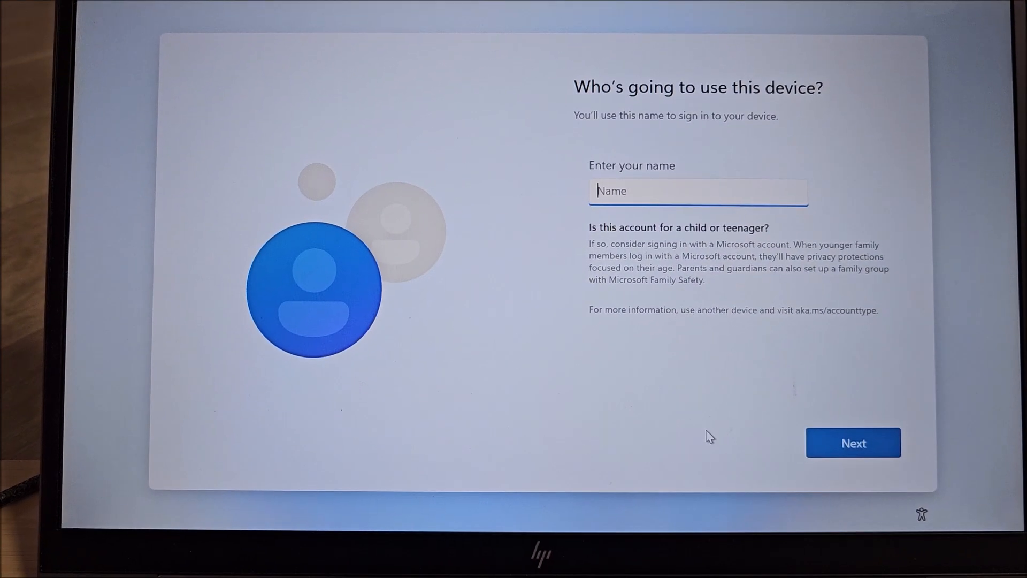
pyautogui.write('Fire')
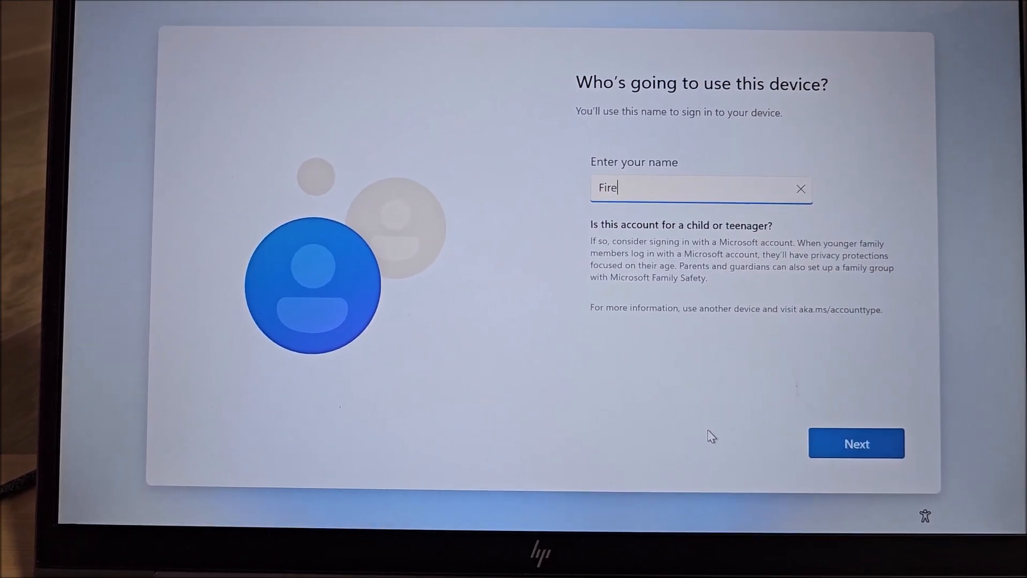
pyautogui.write('fly')
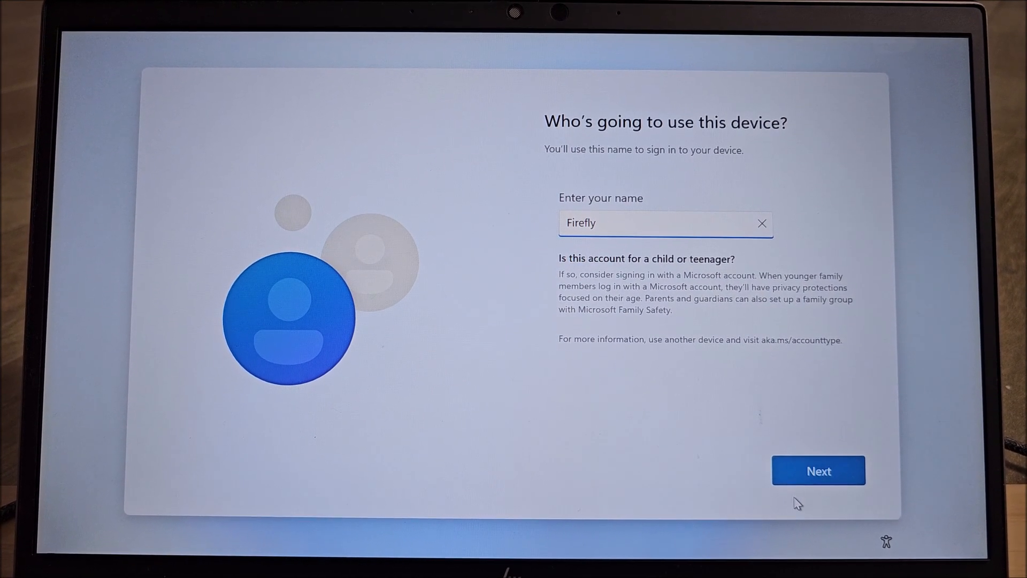
pyautogui.click(818, 470)
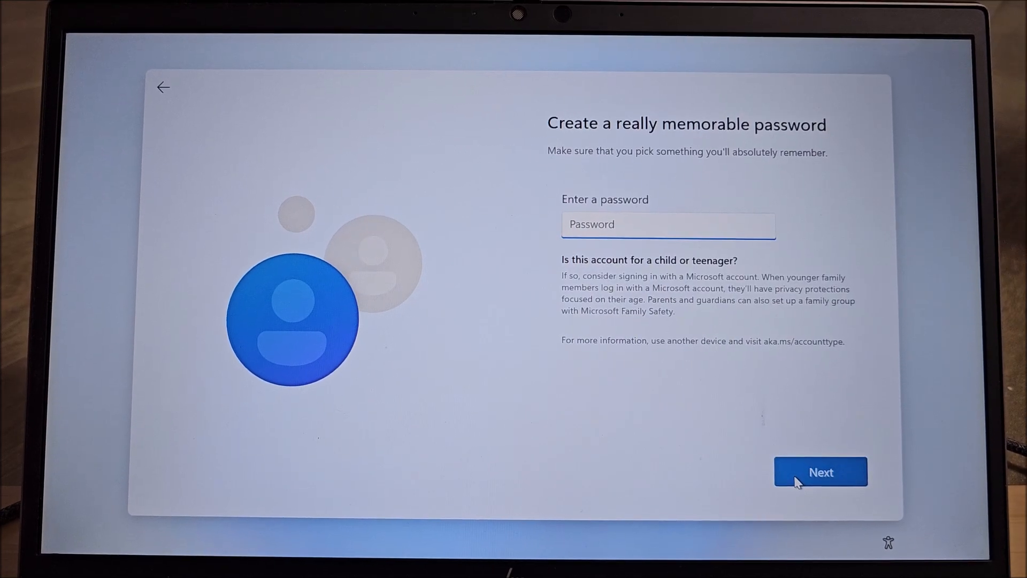
pyautogui.click(820, 472)
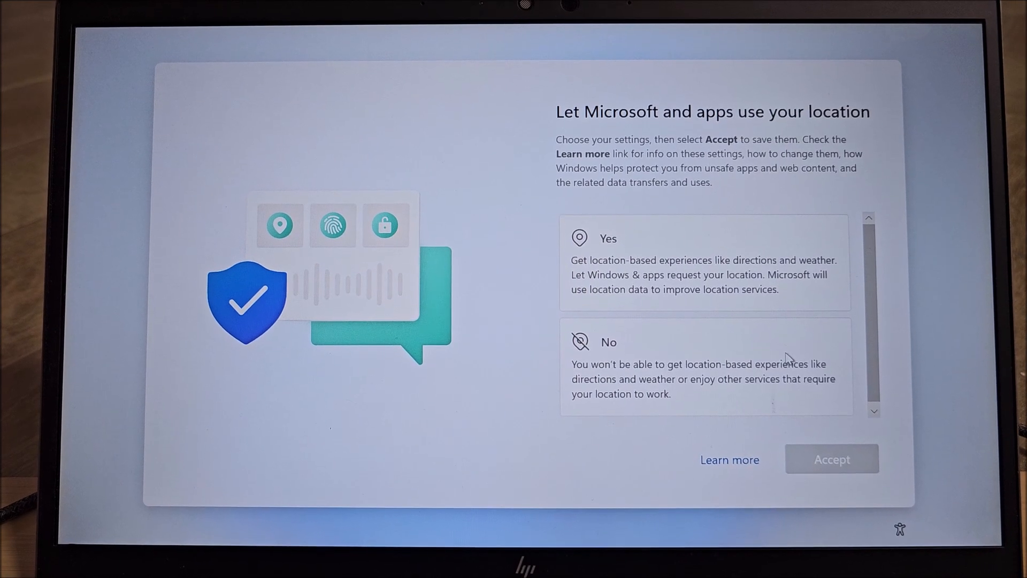
# Answer No to location, inking and tailored experiences, keeping diagnostics Required only
pyautogui.click(707, 365)
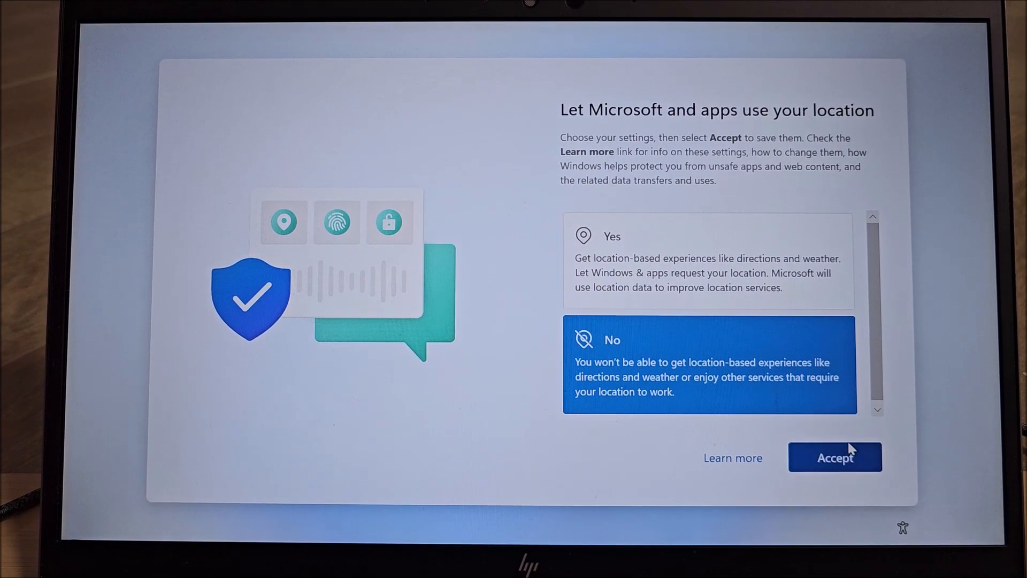
pyautogui.click(834, 457)
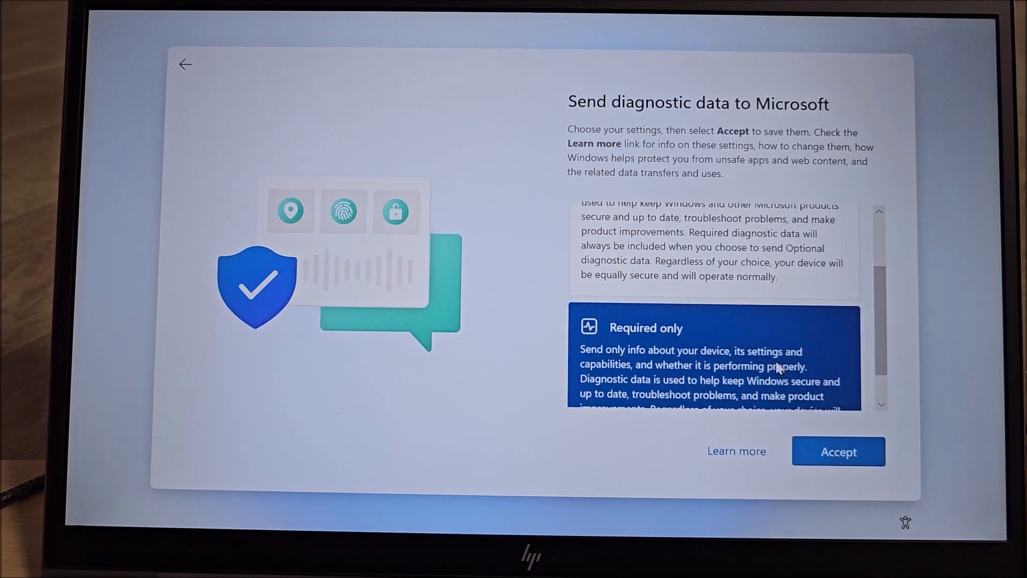
pyautogui.click(838, 452)
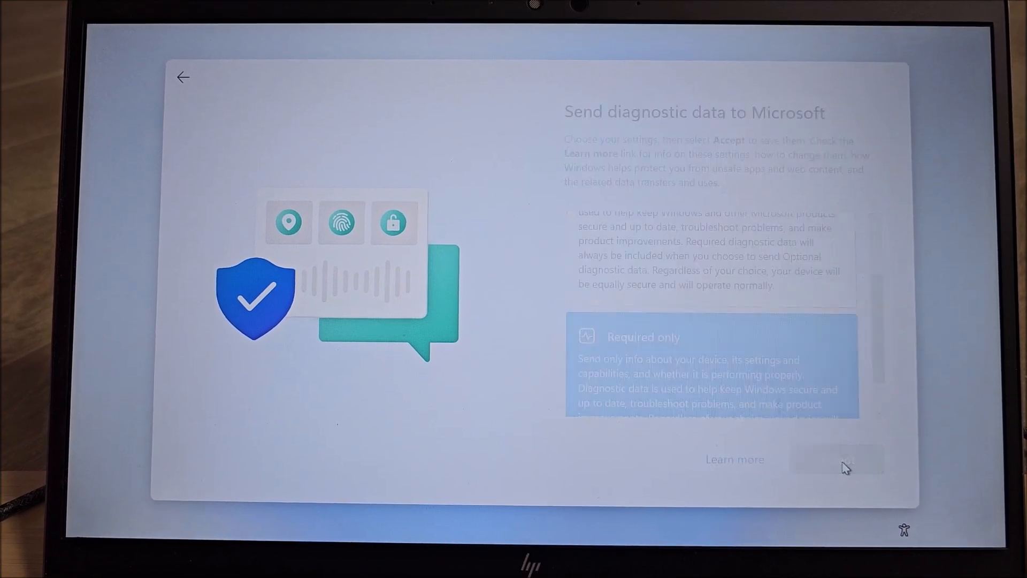
pyautogui.click(835, 456)
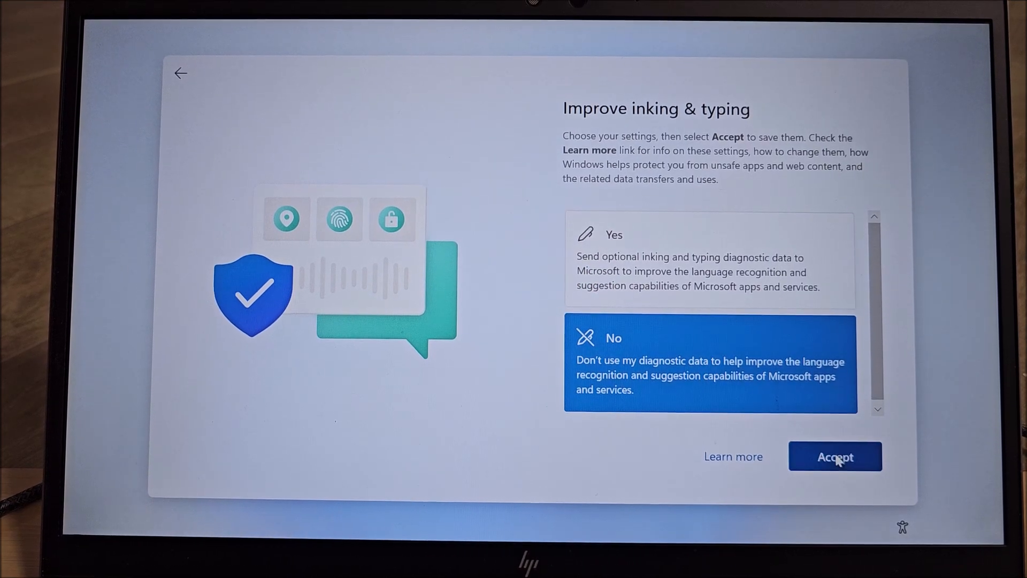
pyautogui.click(833, 456)
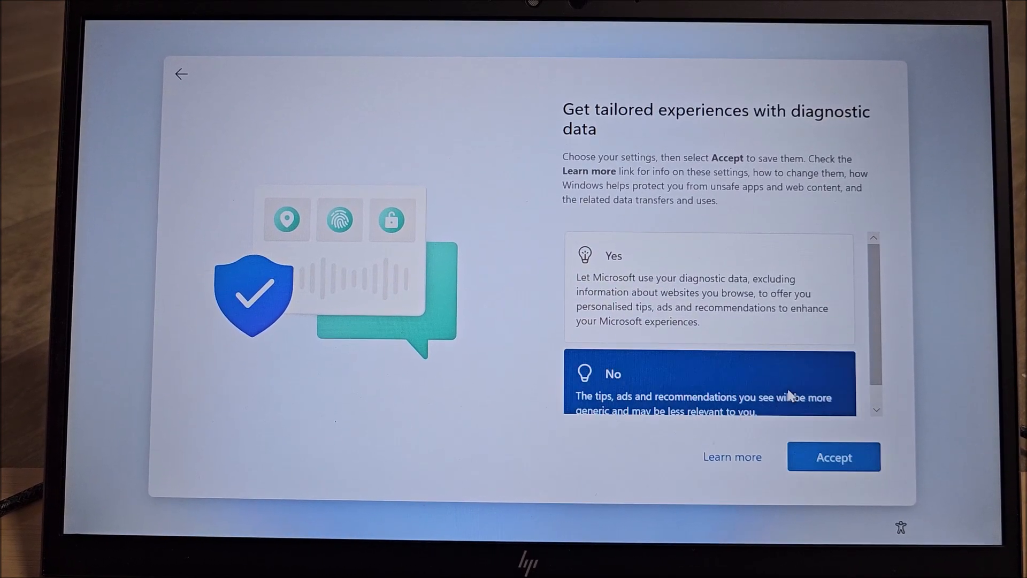
pyautogui.click(834, 457)
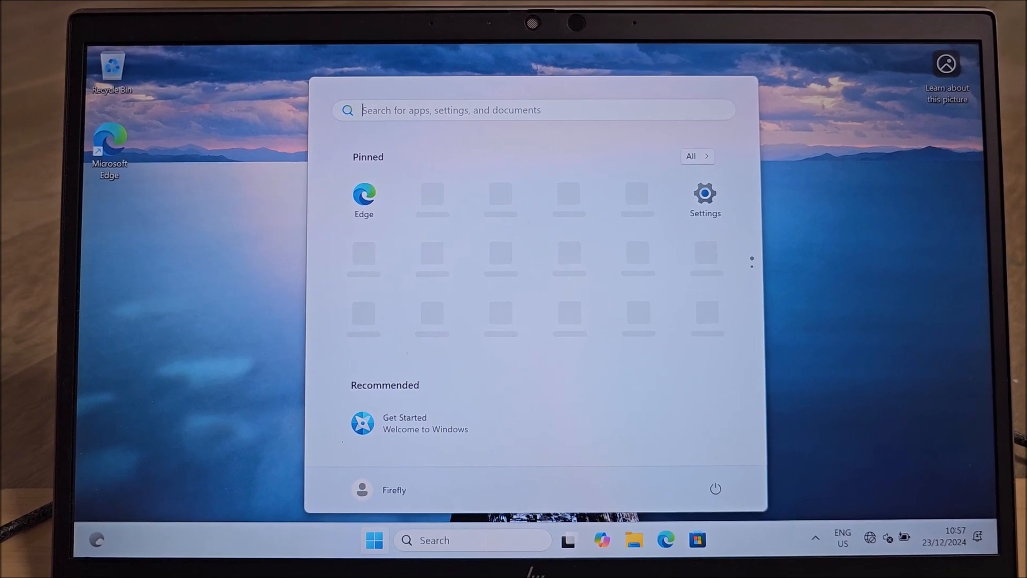
# Search Start for 'net' and open View network connections
pyautogui.write('netwo')
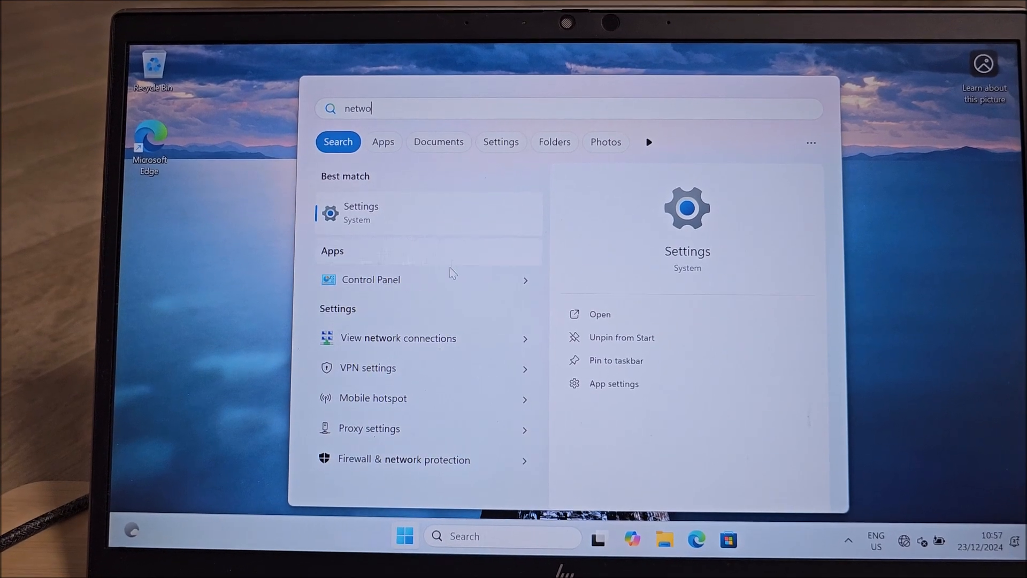
pyautogui.click(398, 338)
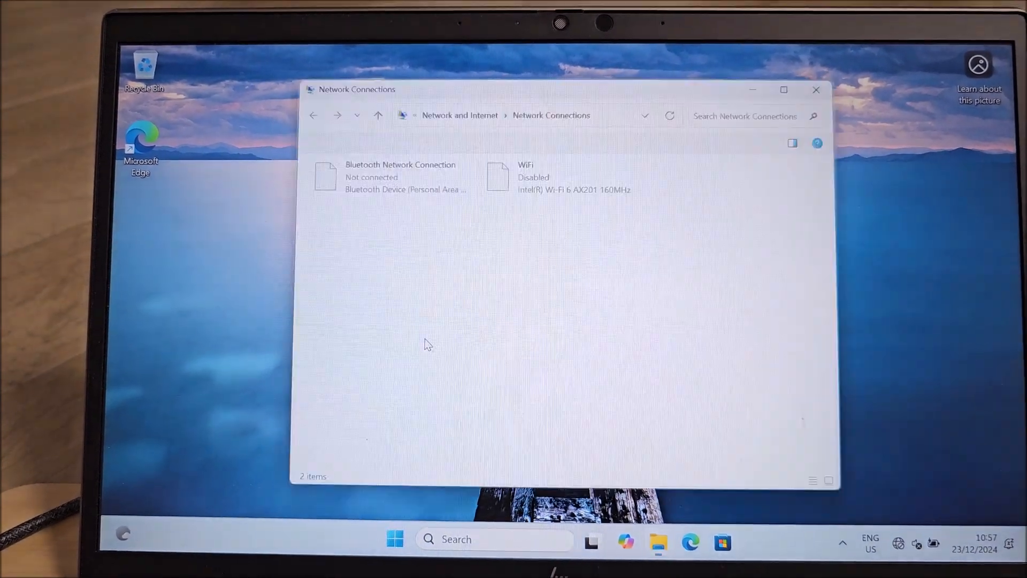
# Enable the Wi-Fi adapter and close the Network Connections window
pyautogui.click(556, 169)
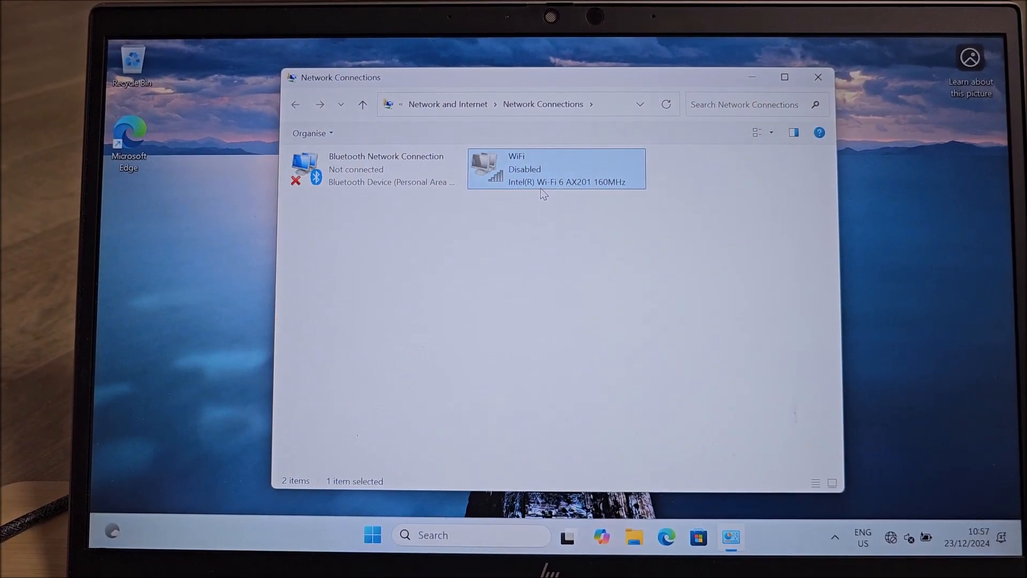
pyautogui.rightClick(555, 168)
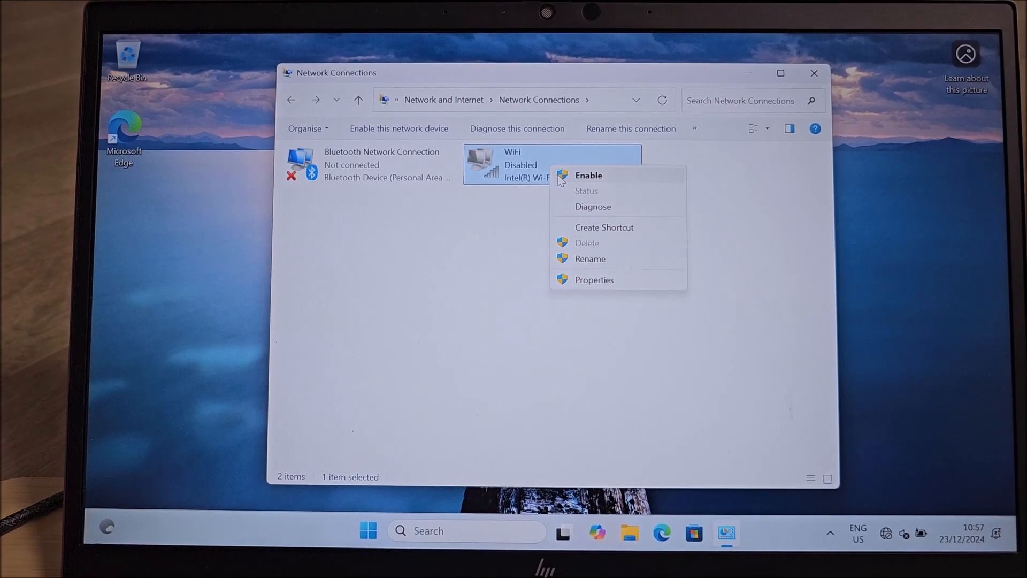
pyautogui.click(588, 175)
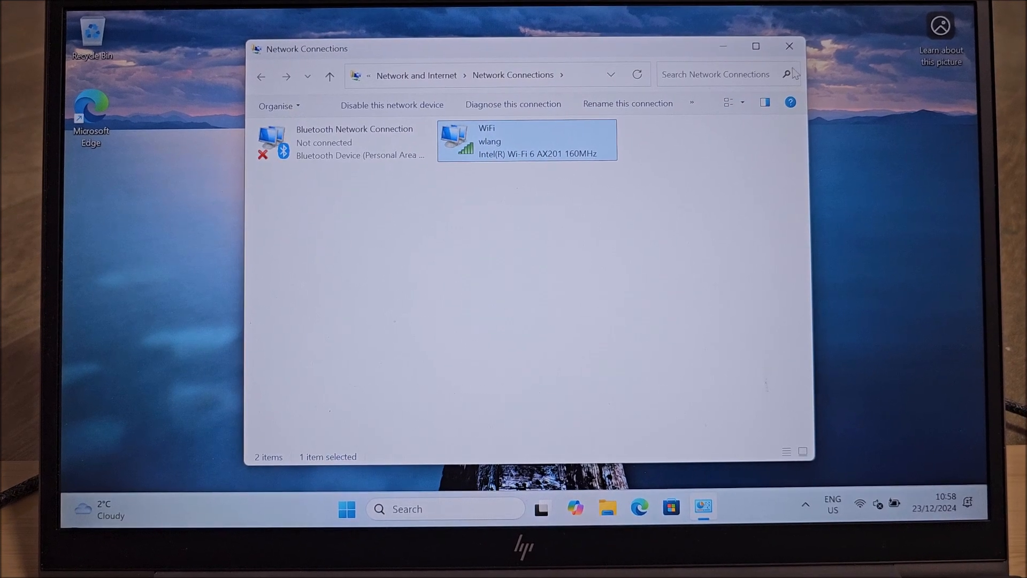
pyautogui.click(788, 46)
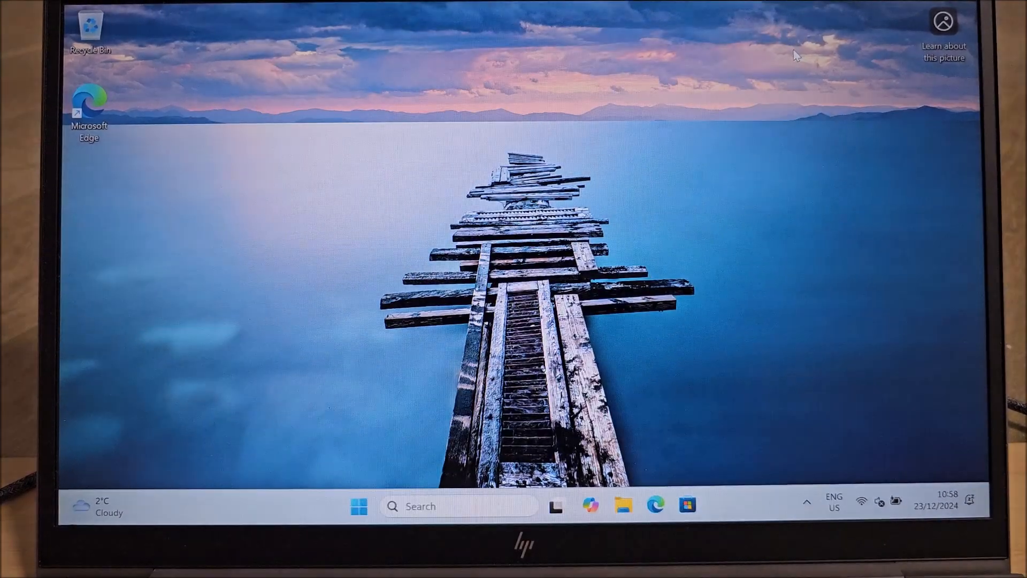